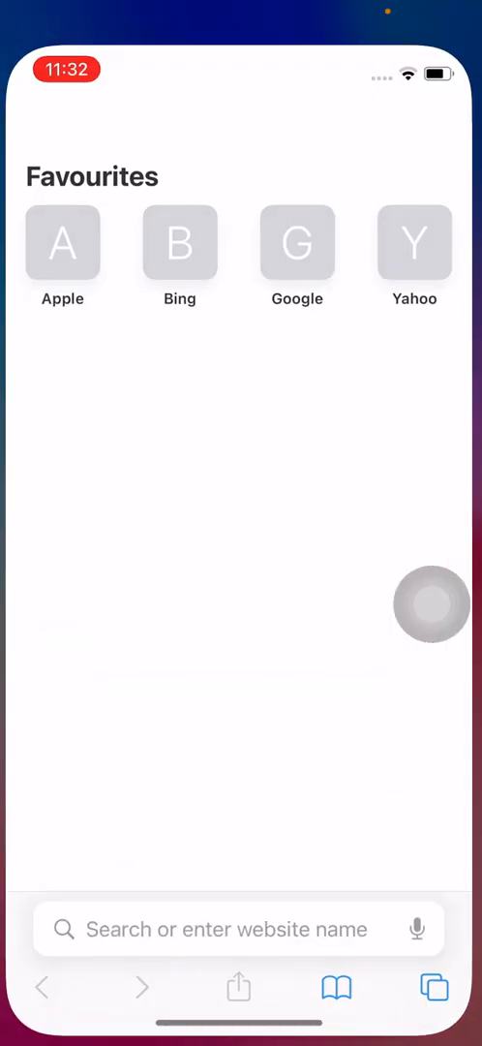
Step: Enter beta.apple.com in Safari's address bar to load the beta programme site
left_click(240, 929)
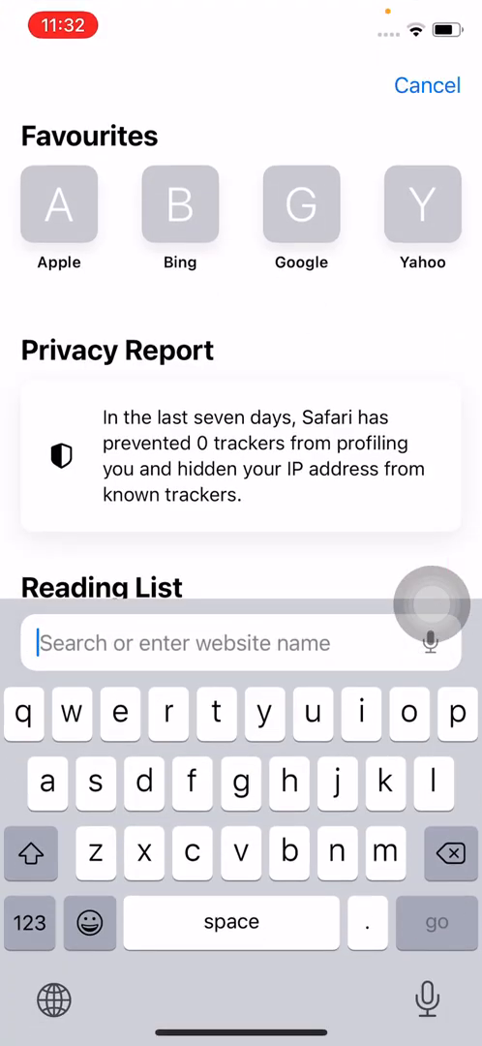
type("beta.apple.com")
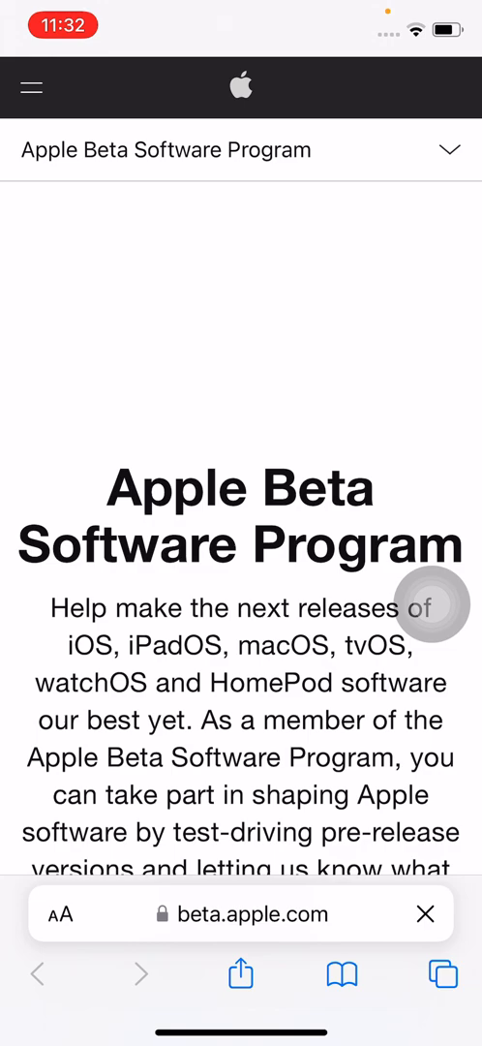
Step: Scroll down beta.apple.com and follow the Sign in link
scroll("down", 3)
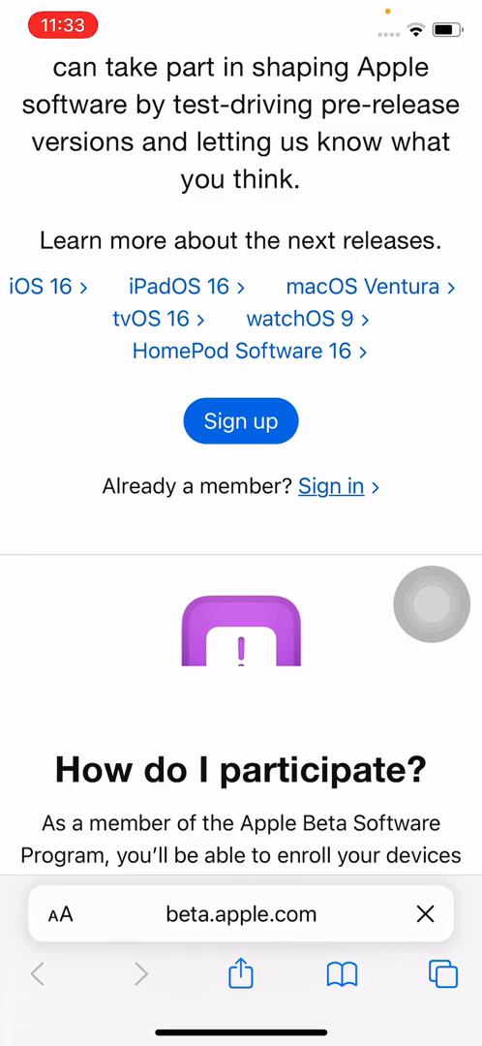
left_click(331, 486)
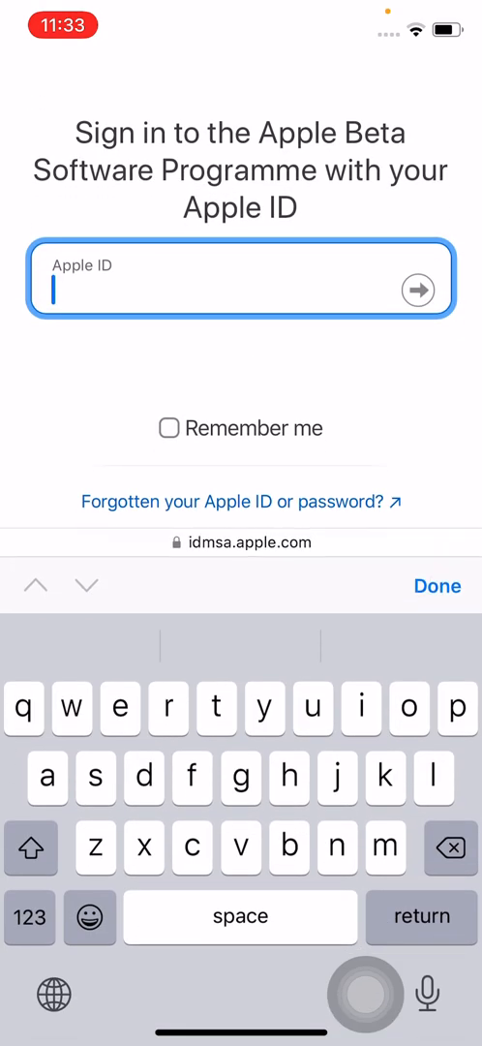
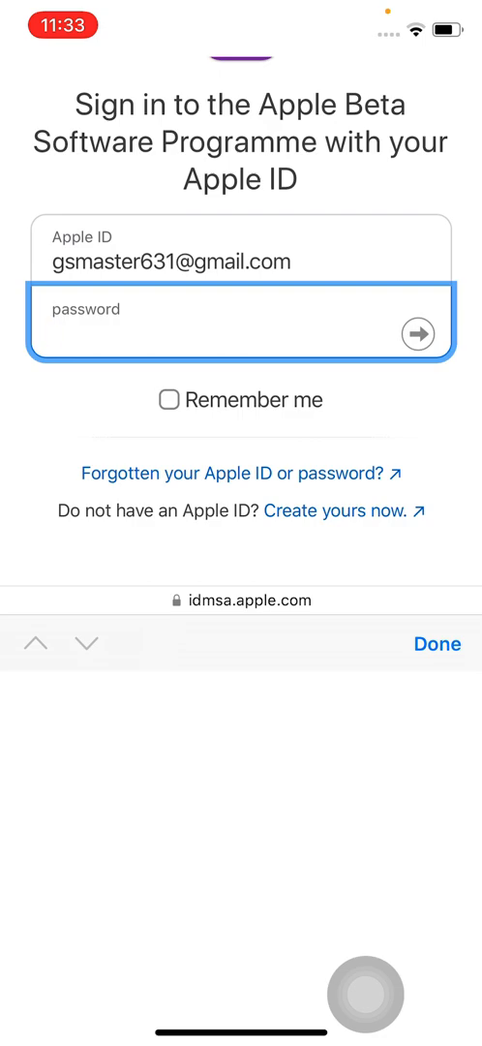
Step: Enter the Gmail Apple ID with Remember me ticked, then the password, and submit
left_click(169, 386)
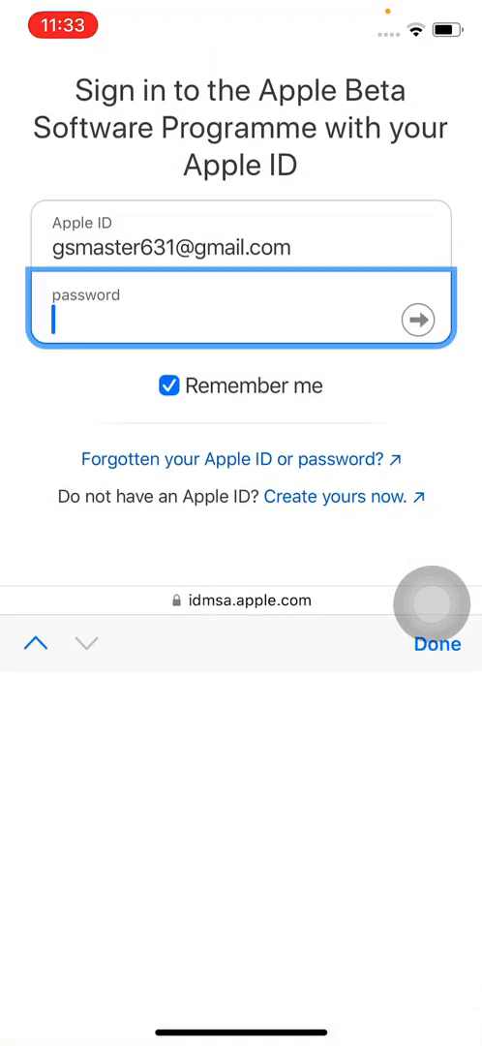
type("password")
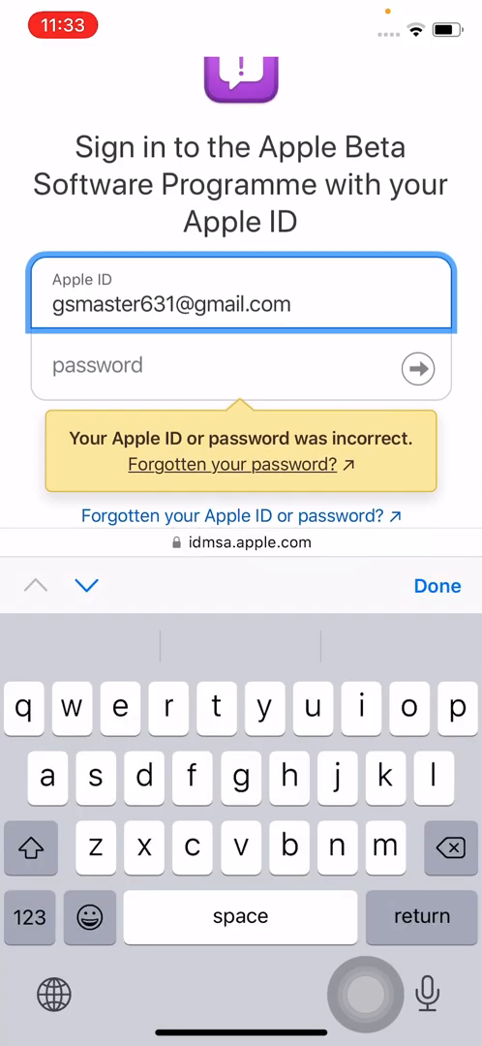
double_click(110, 304)
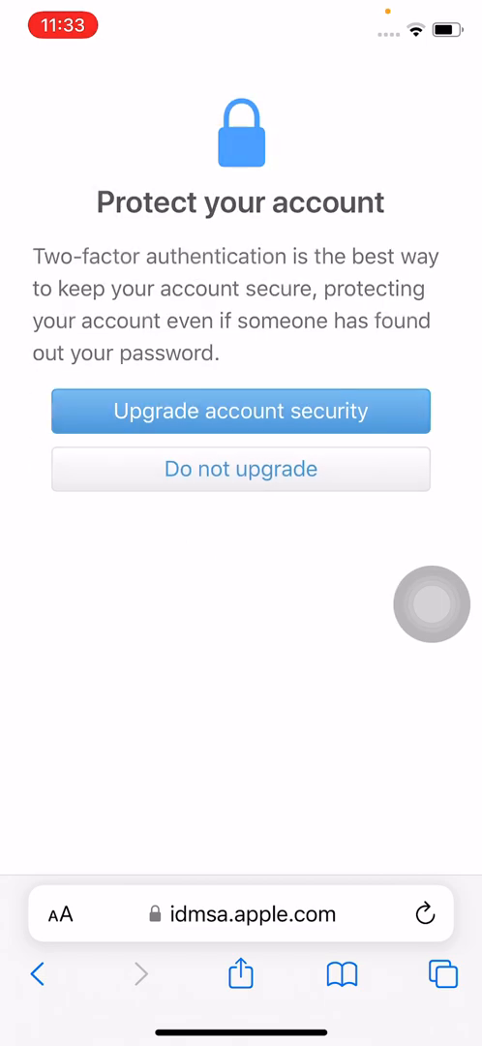
Step: Choose 'Do not upgrade' on the Protect your account prompt
left_click(241, 469)
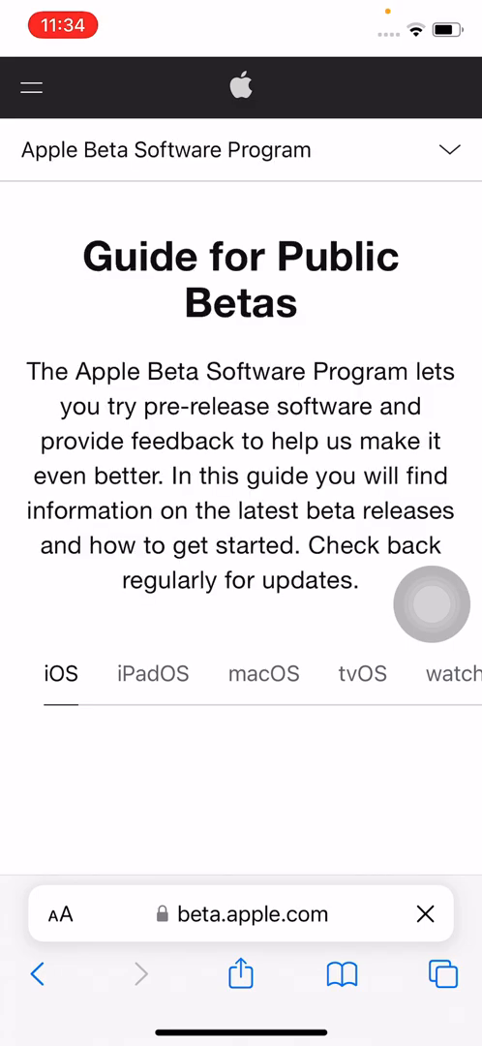
Step: Scroll to Install profile, download the iOS beta profile, and allow the download
scroll("down", 3)
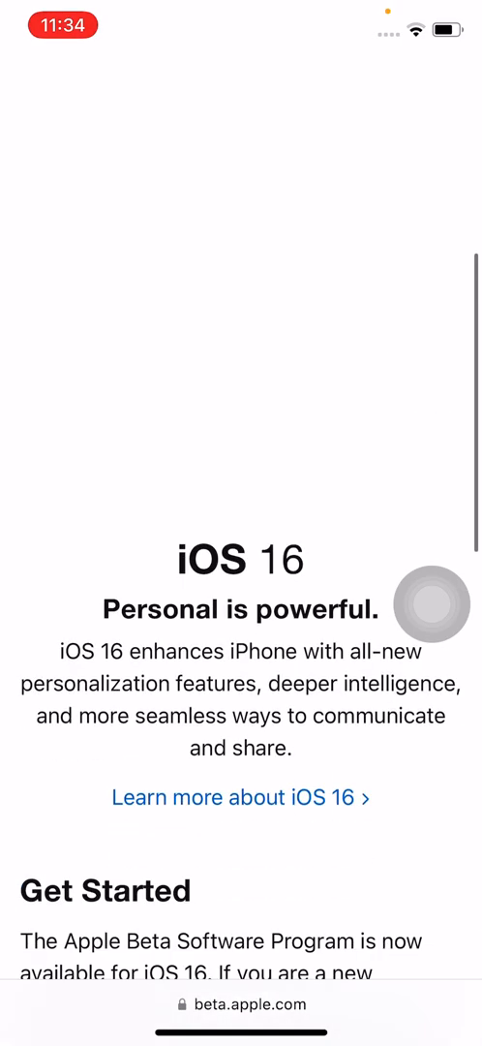
scroll("down", 3)
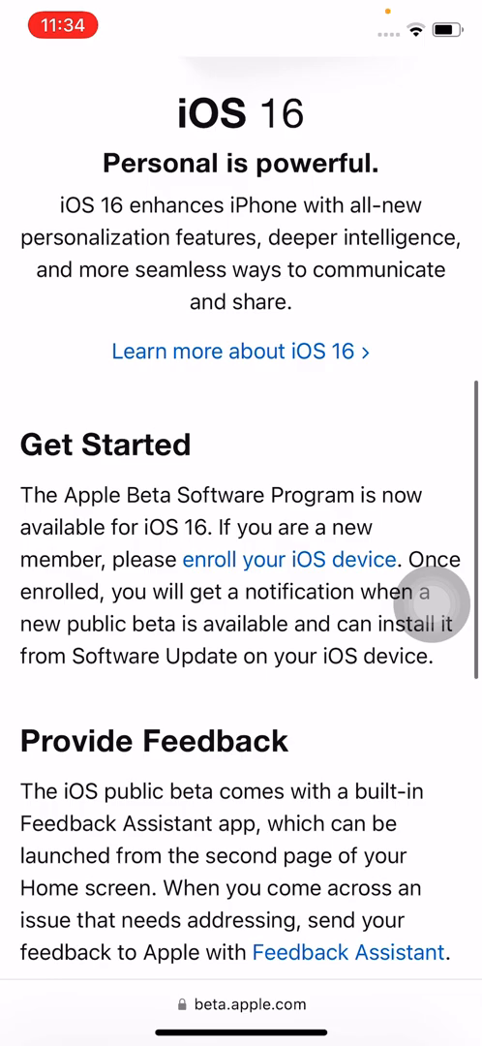
scroll("down", 3)
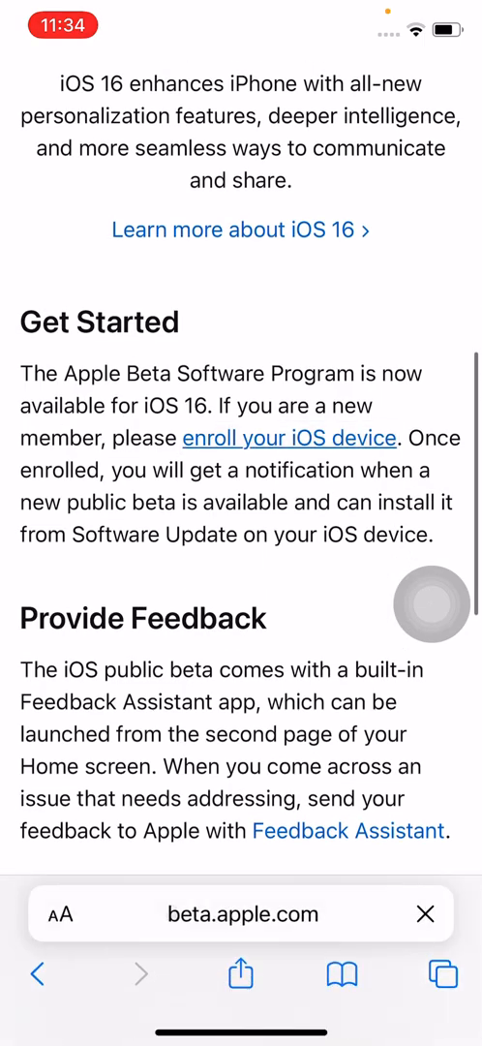
scroll("down", 3)
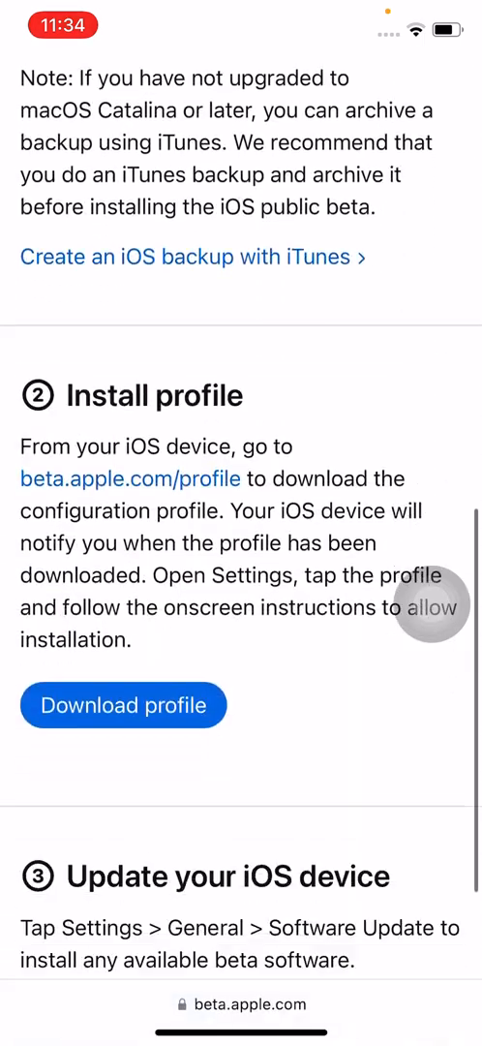
scroll("down", 3)
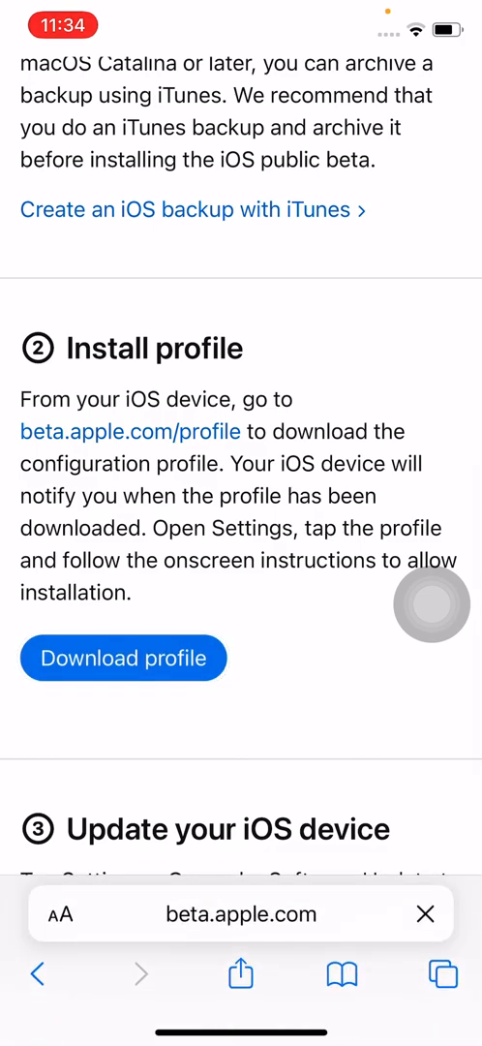
left_click(123, 658)
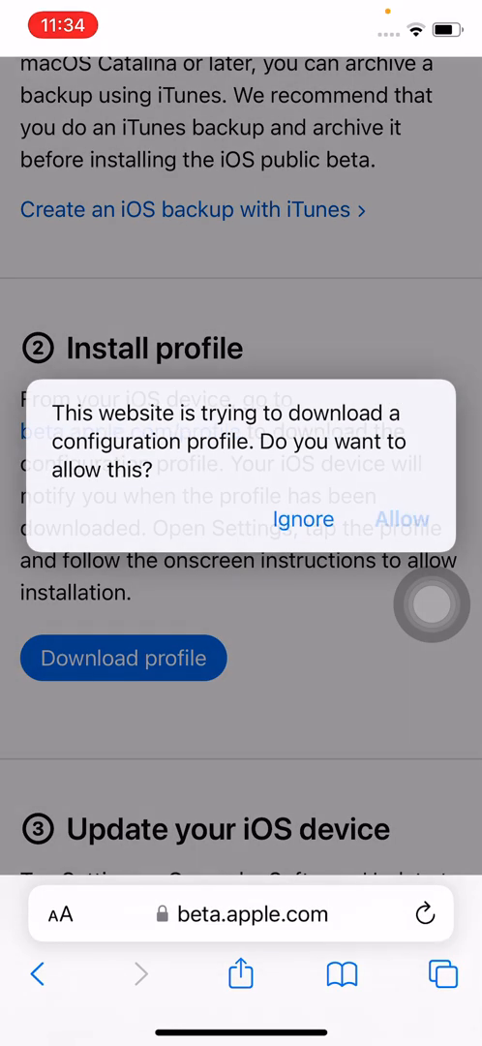
left_click(304, 520)
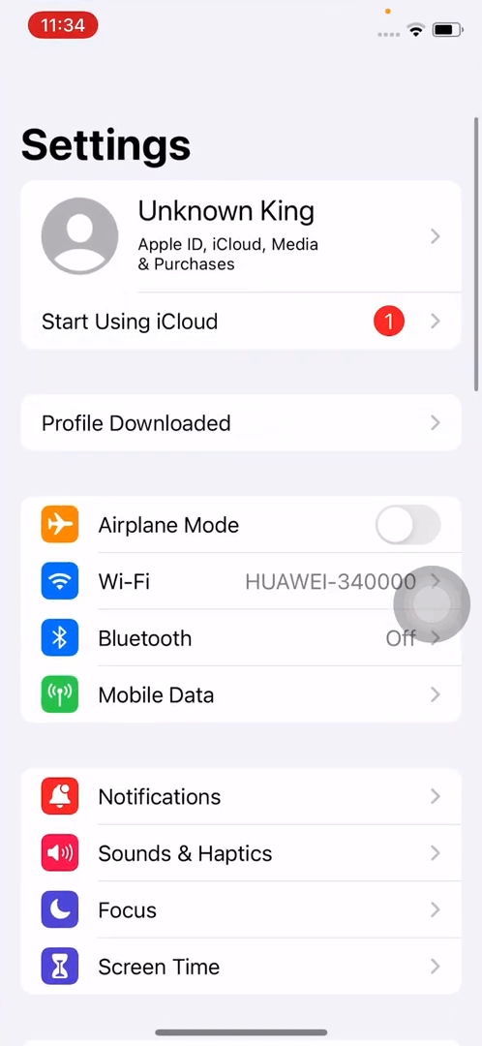
Step: Install the downloaded iOS 16 beta profile and choose Not Now for the restart
left_click(241, 423)
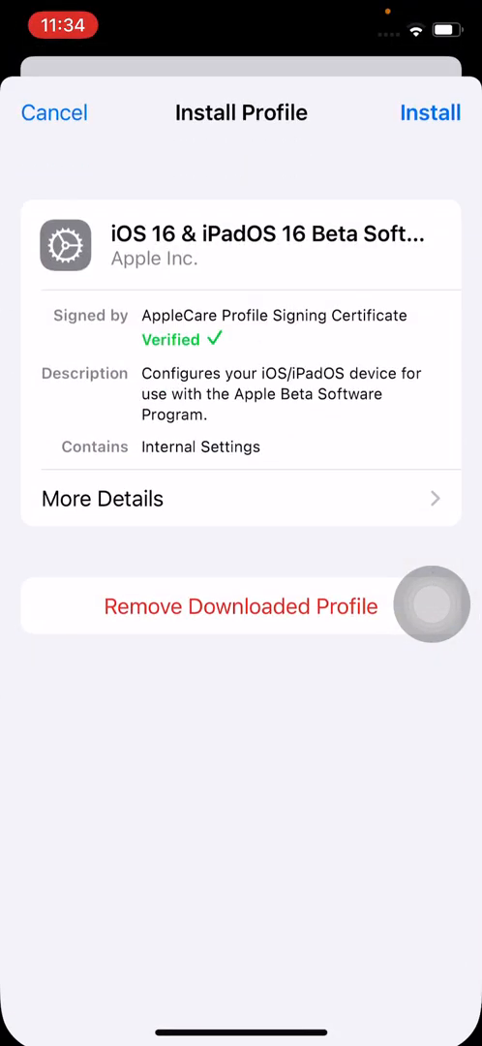
left_click(430, 113)
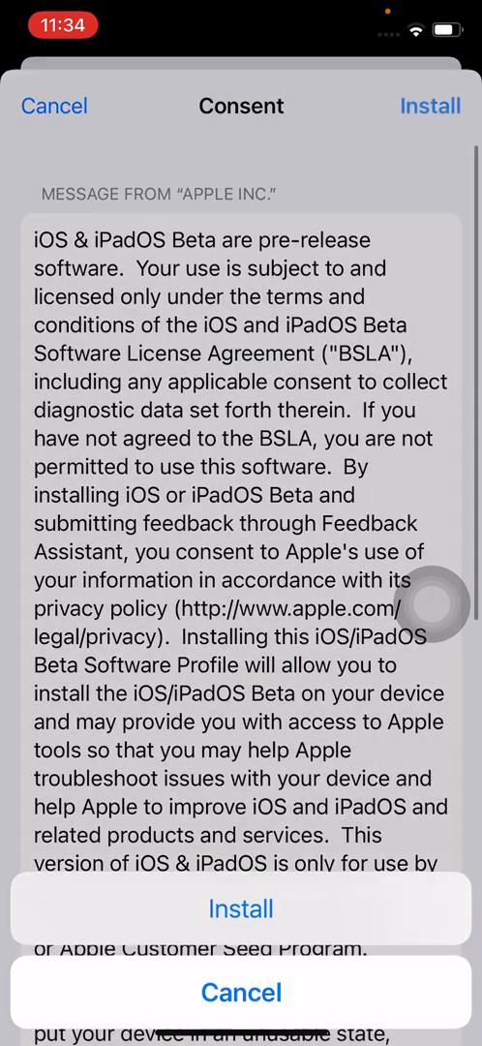
left_click(241, 909)
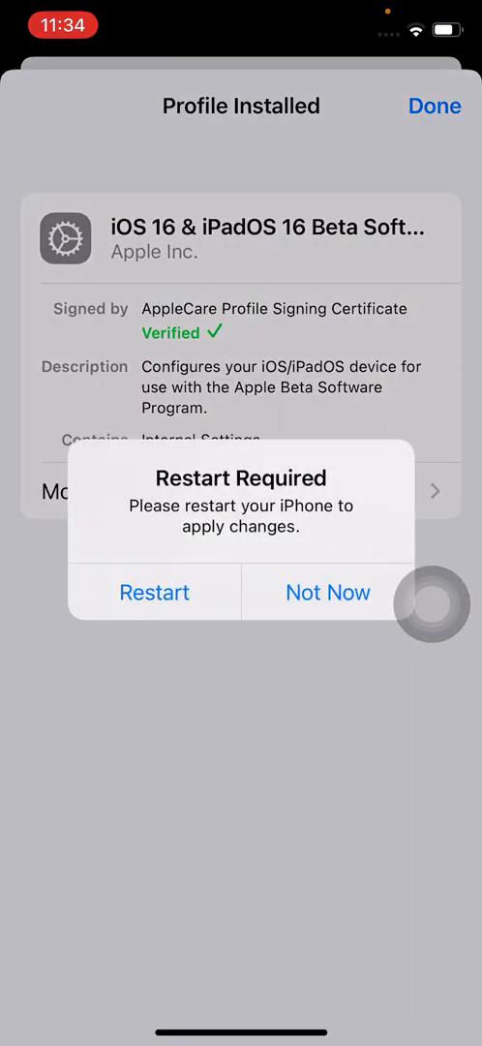
left_click(328, 591)
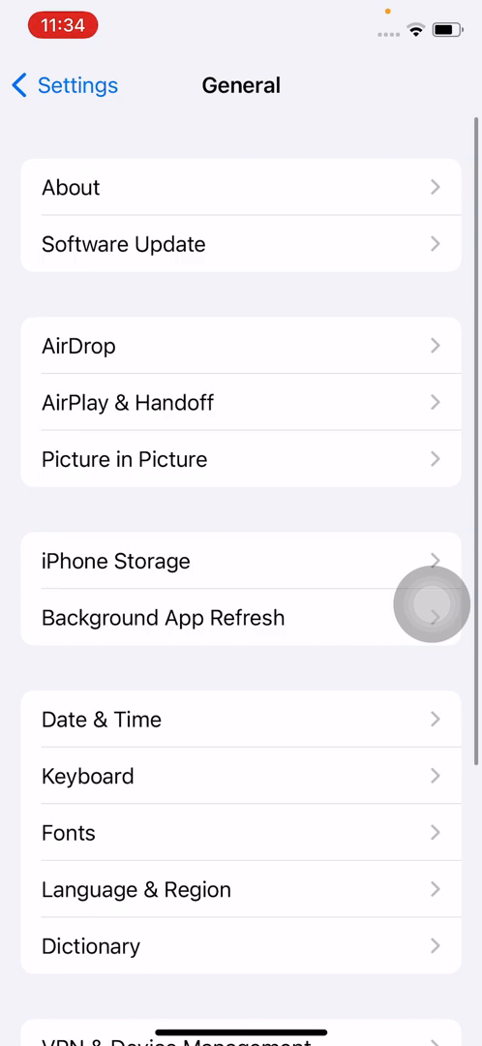
Step: In Software Update, download and install iOS 16.1 Public Beta, agreeing to the terms
left_click(240, 243)
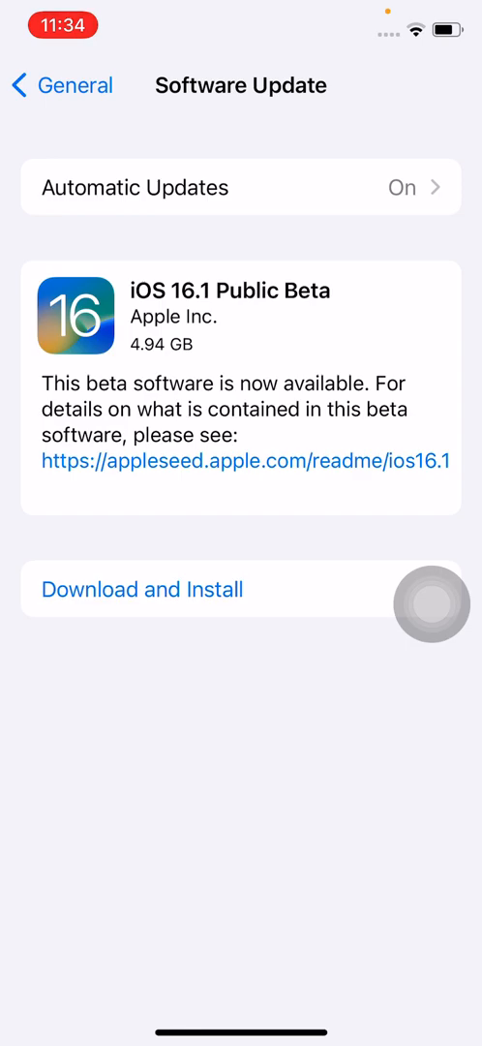
left_click(141, 589)
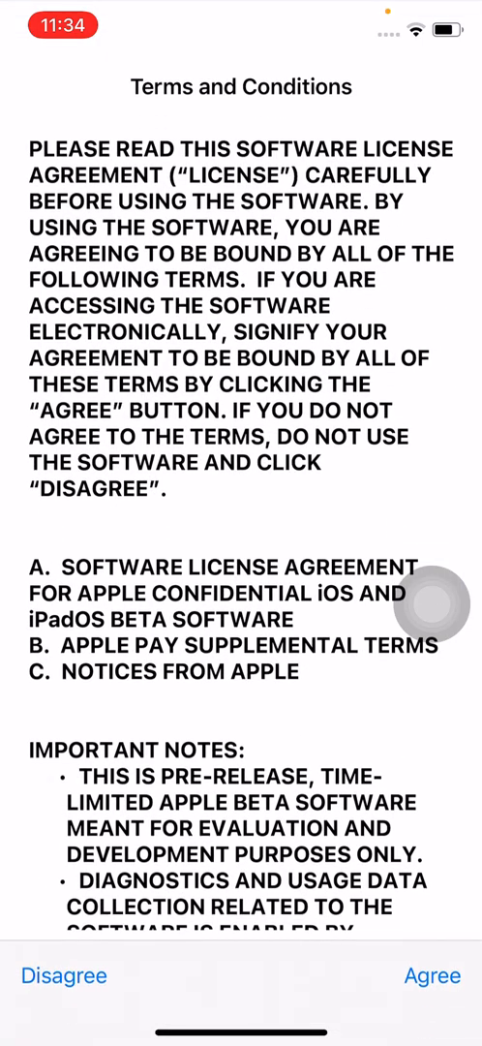
left_click(432, 975)
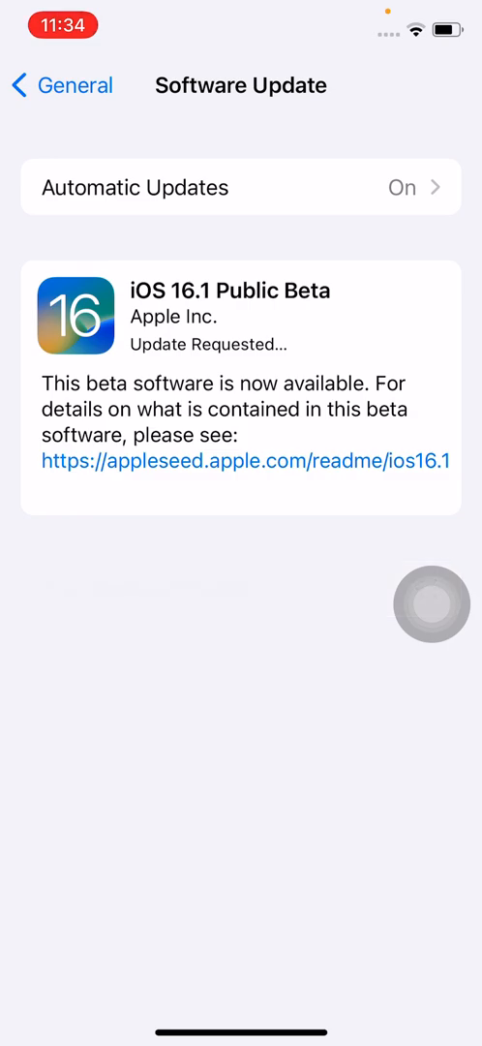